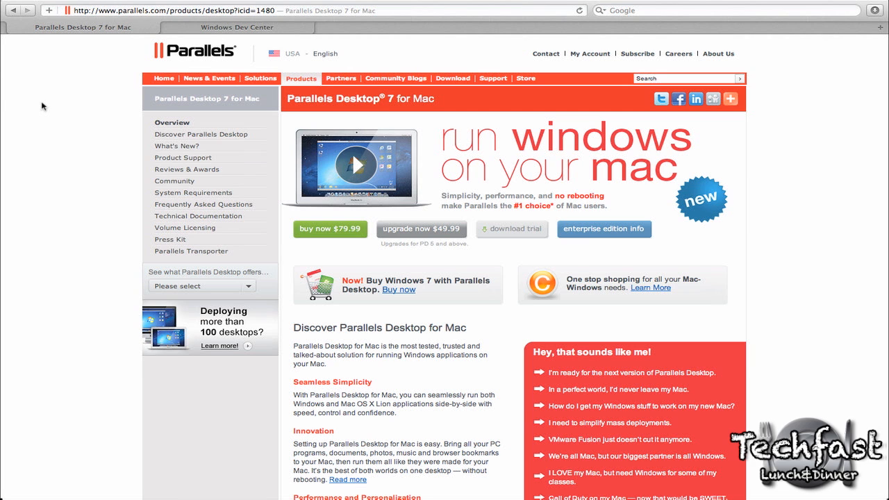
# - Switch from the Parallels Desktop 7 page to the Windows Dev Center page
pyautogui.click(236, 28)
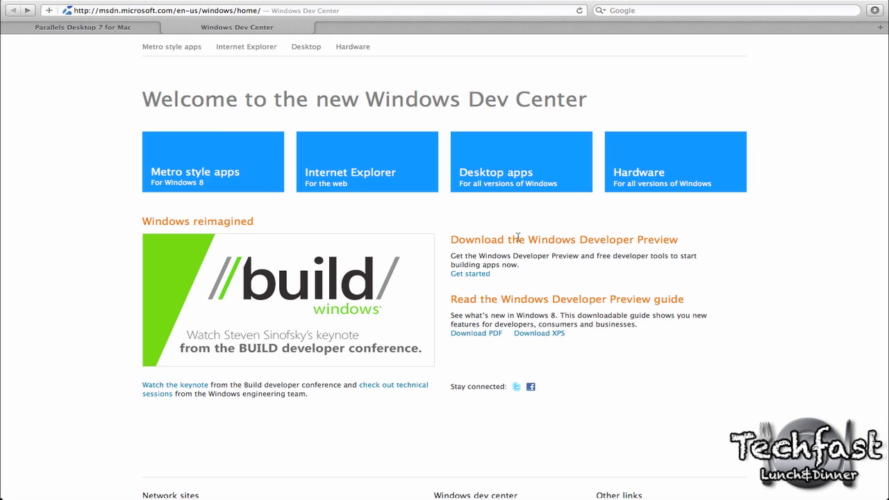
pyautogui.moveTo(470, 250)
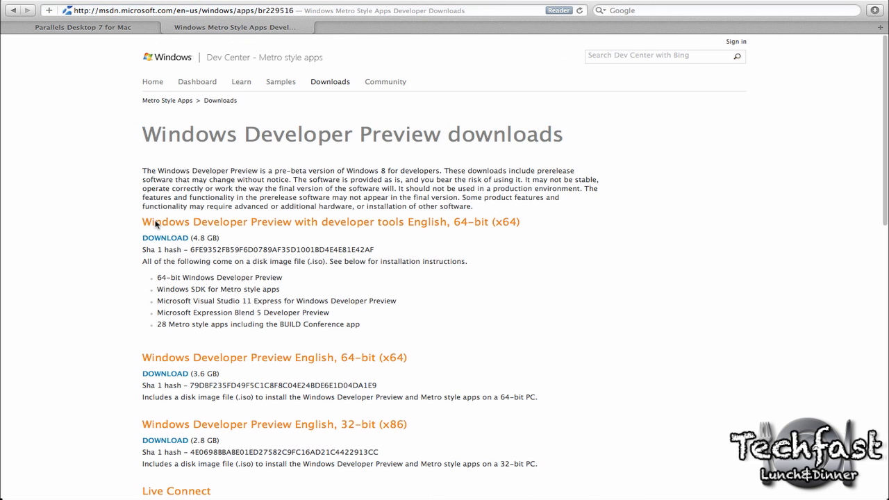
# - Scroll the Developer Preview downloads page to review the 64-bit and 32-bit disc images
pyautogui.scroll(-3)
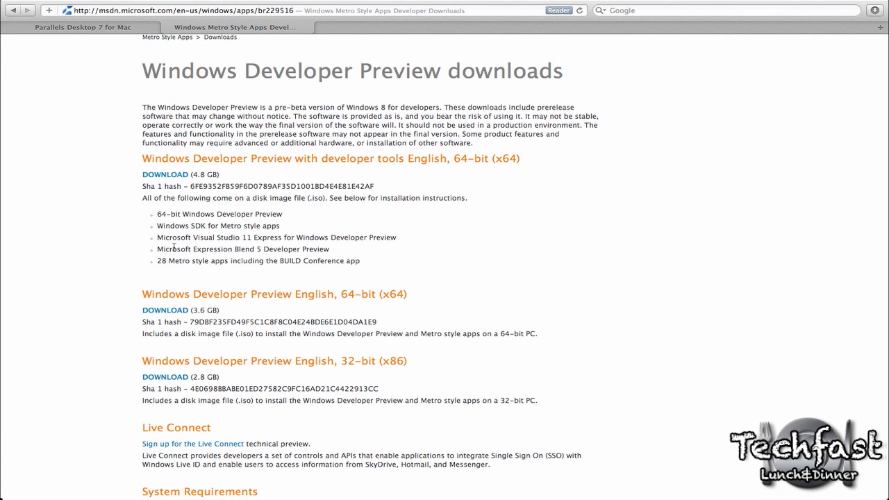
pyautogui.scroll(-3)
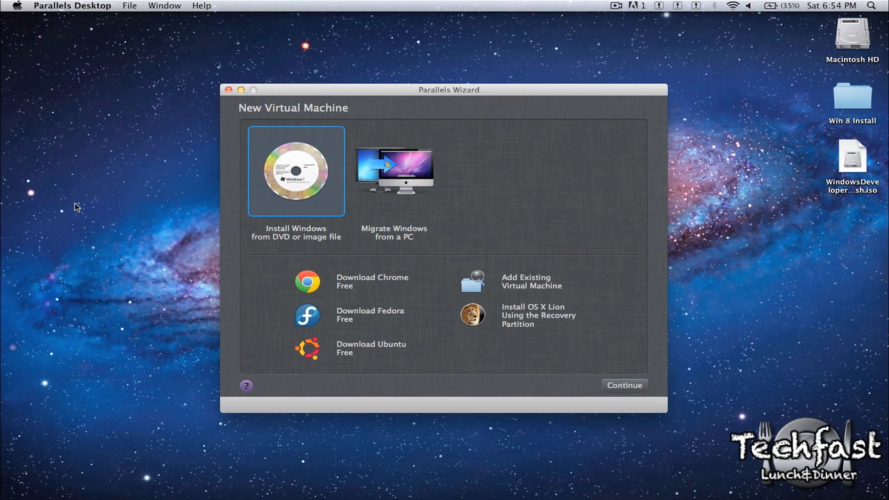
# - Install Windows from a disc image and browse Documents for WindowsDeveloperPreview-64bit-English.iso
pyautogui.click(625, 386)
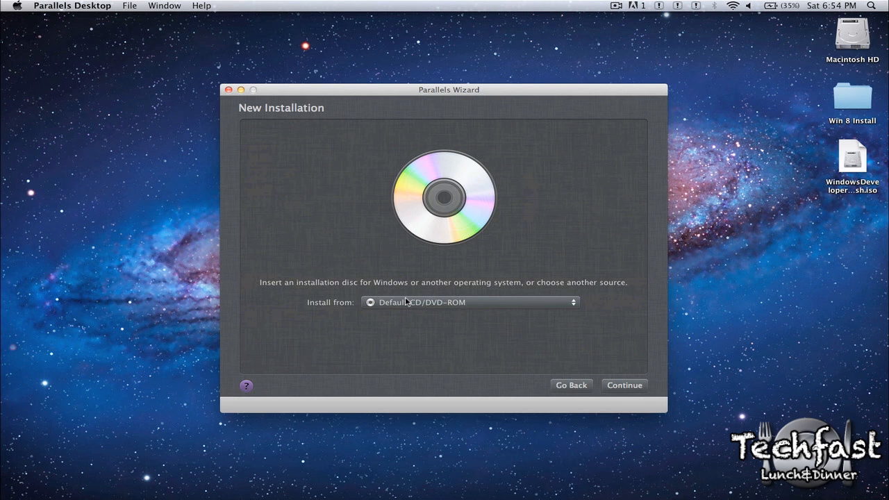
pyautogui.click(469, 303)
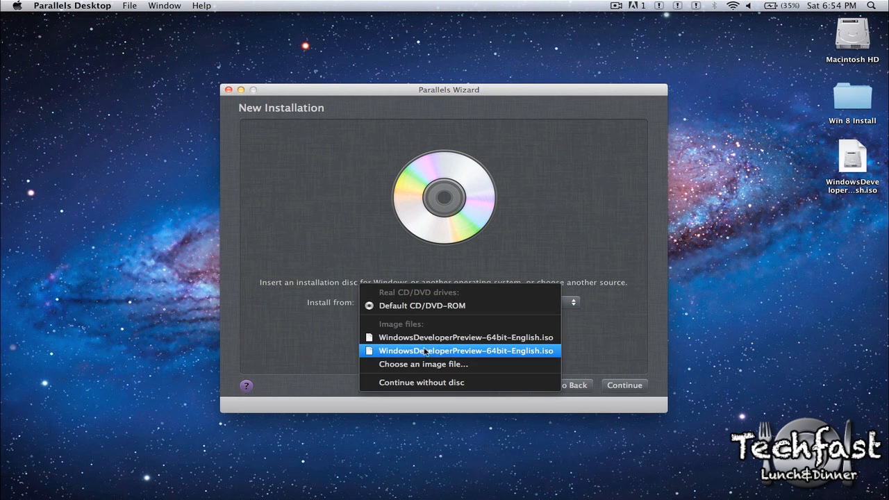
pyautogui.click(422, 364)
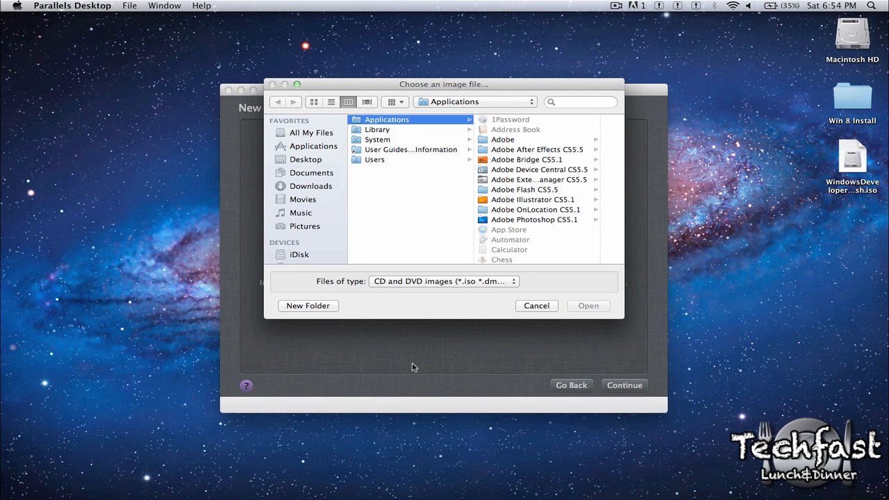
pyautogui.moveTo(305, 172)
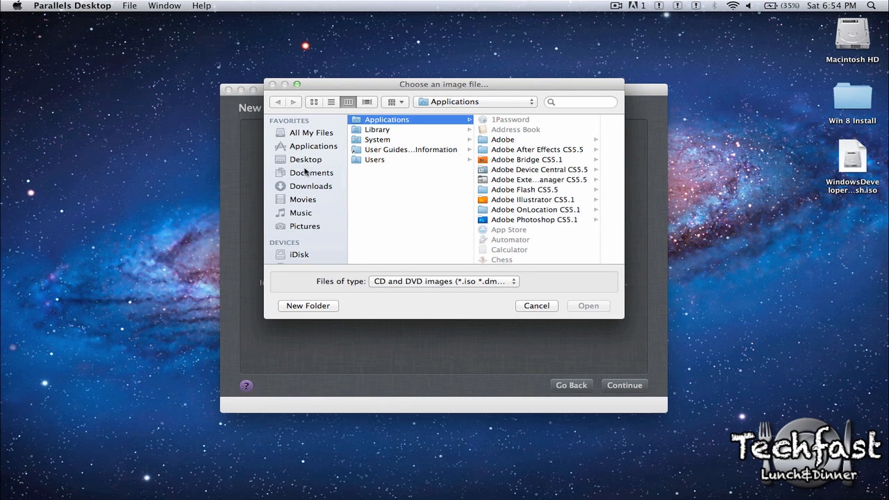
pyautogui.click(536, 306)
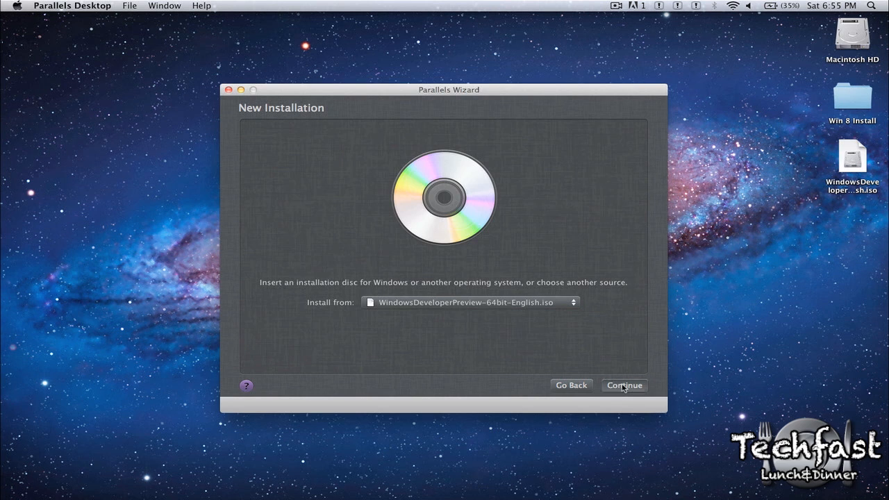
# - Identify the image as 64-bit Windows 7, turn off express installation and continue
pyautogui.click(624, 386)
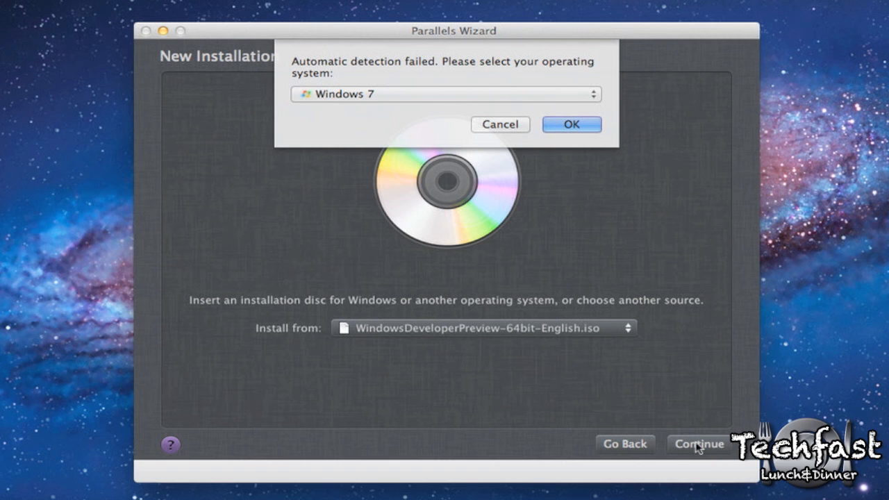
pyautogui.moveTo(567, 139)
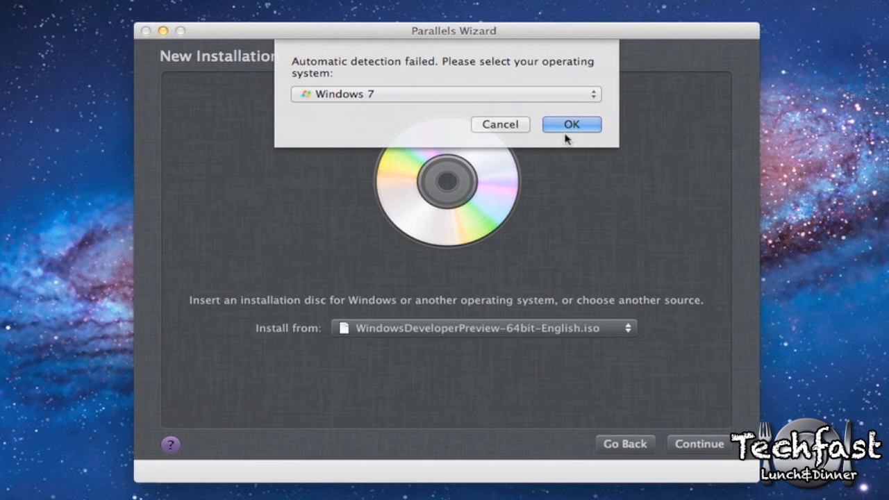
pyautogui.click(572, 125)
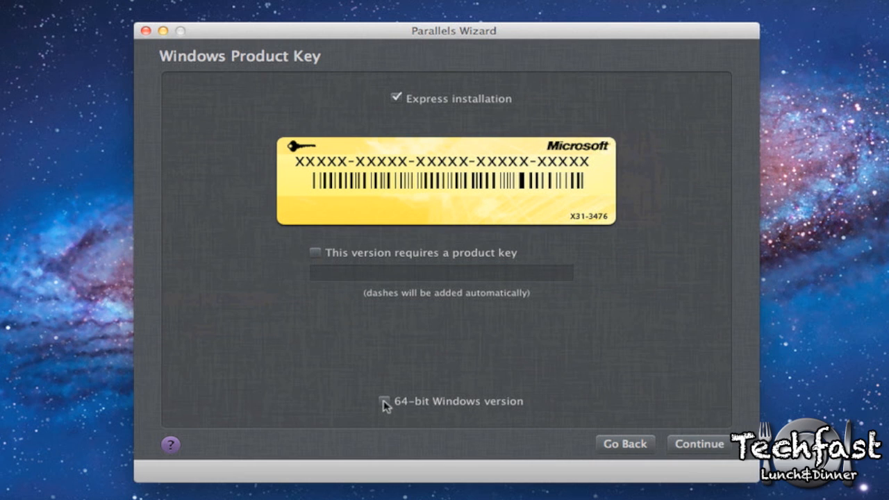
pyautogui.click(383, 400)
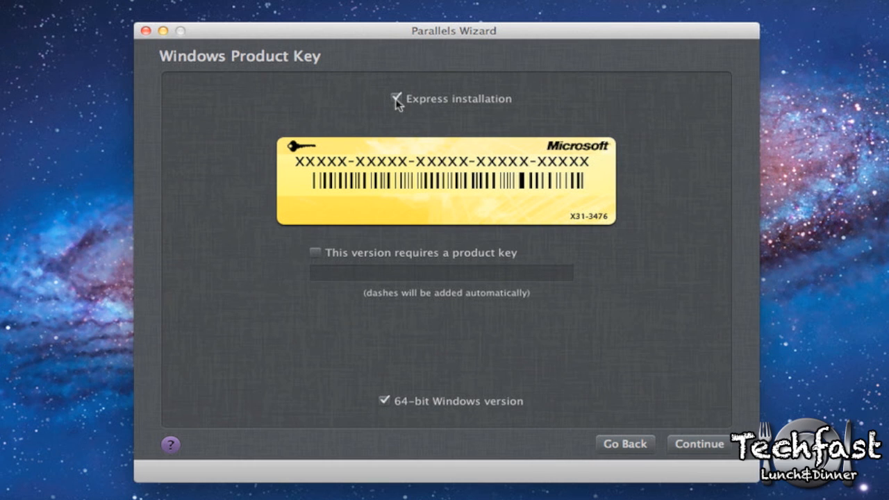
pyautogui.click(397, 99)
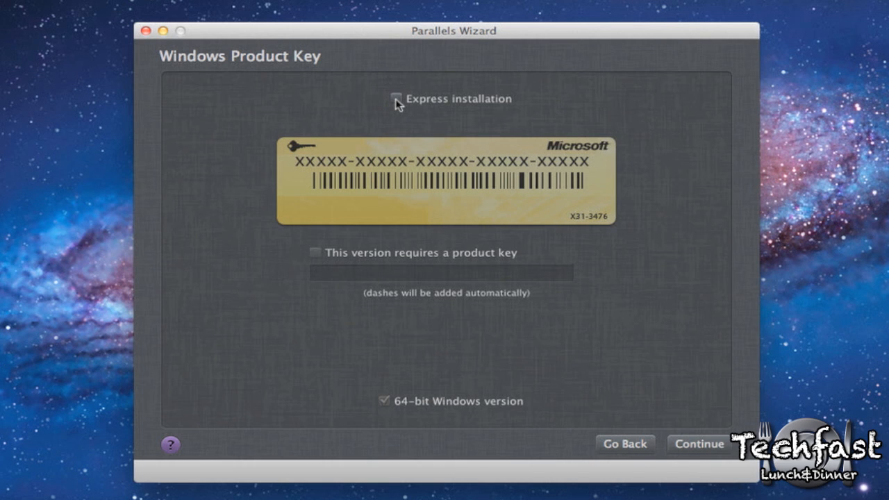
pyautogui.click(699, 445)
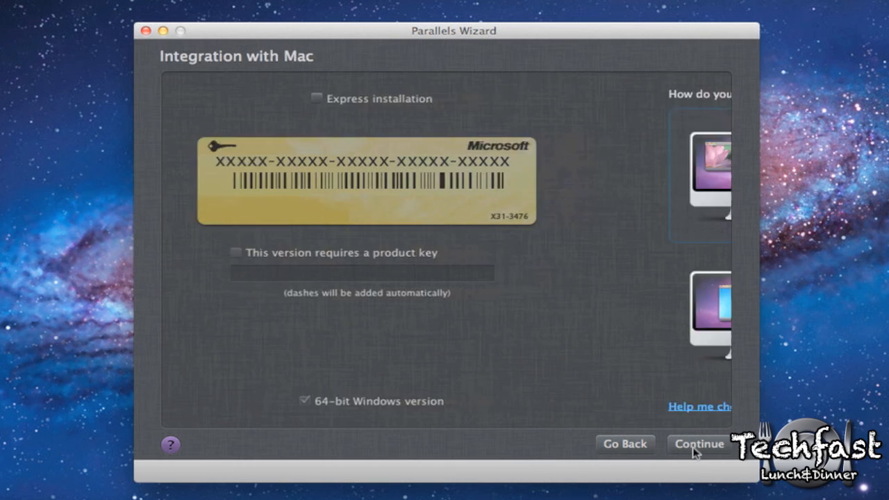
# - Have Windows programs work like a PC, name the machine Windows 8 and create it
pyautogui.click(702, 444)
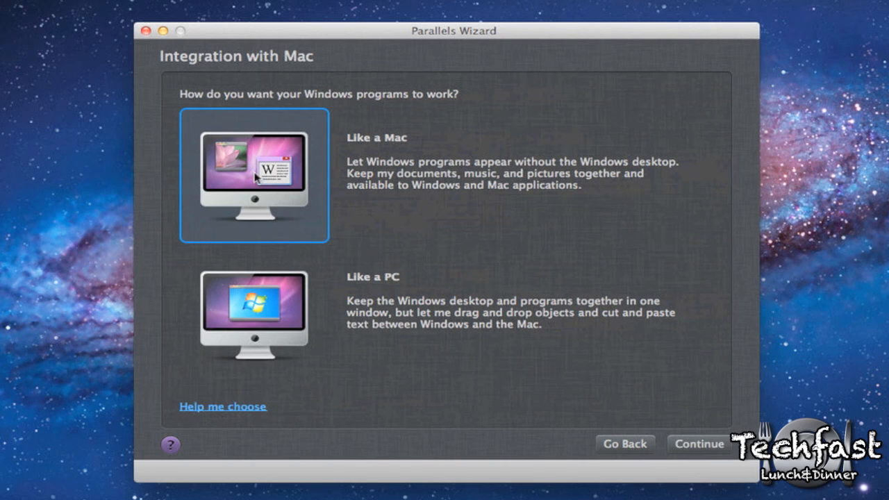
pyautogui.moveTo(257, 259)
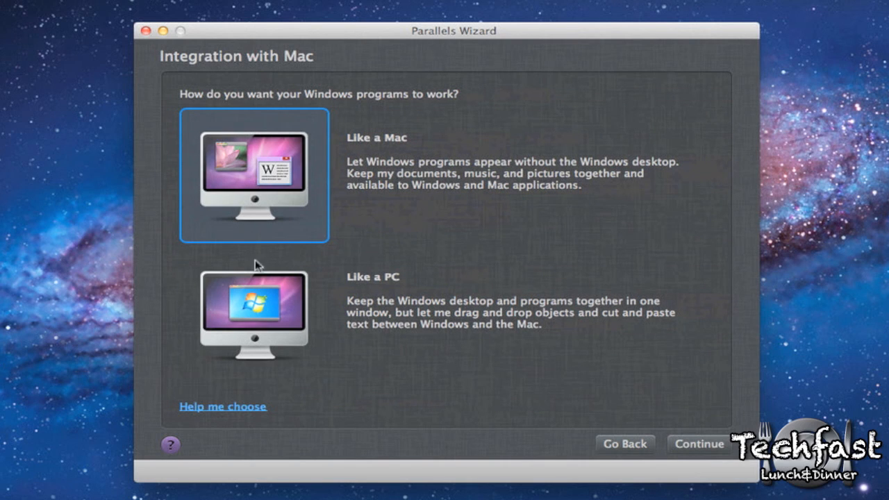
pyautogui.click(256, 314)
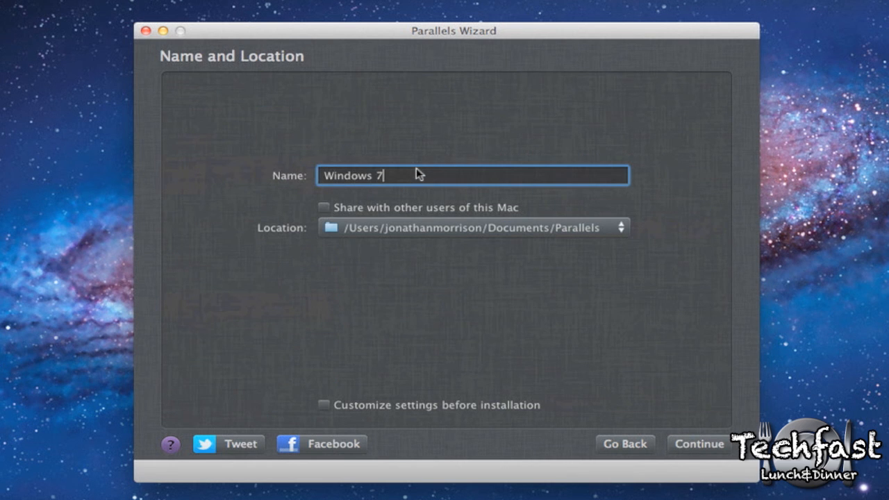
pyautogui.write('Windows 8')
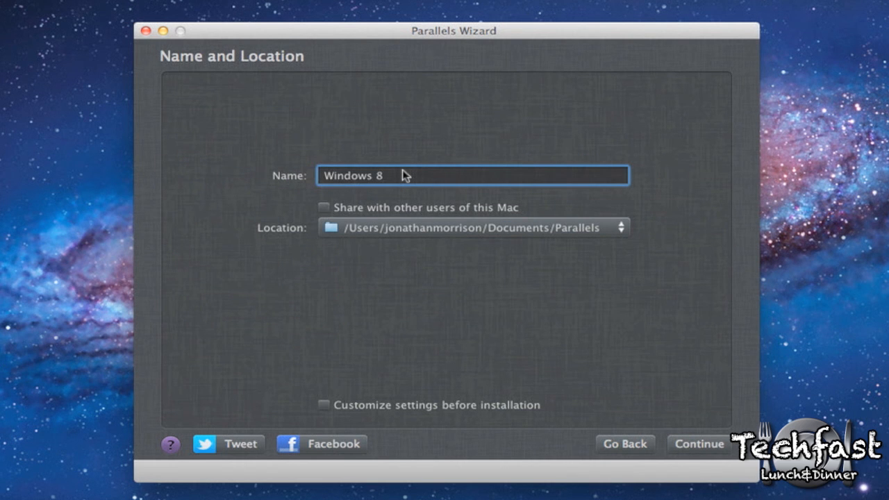
pyautogui.moveTo(437, 236)
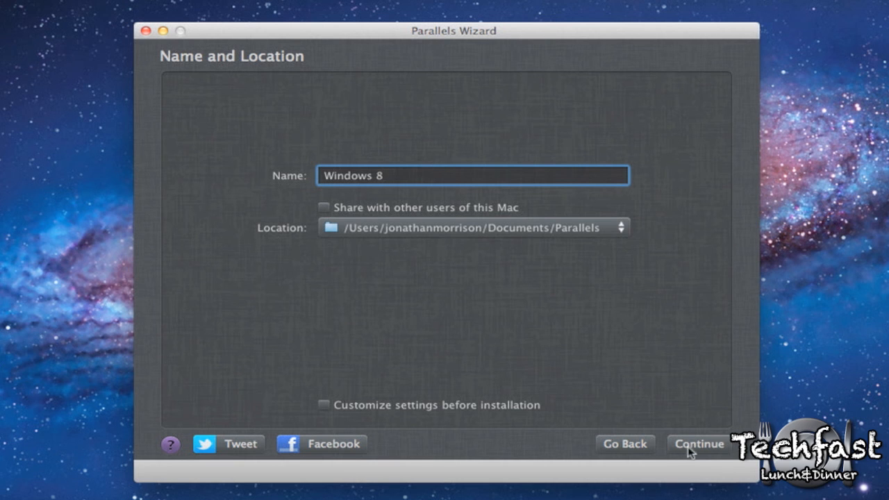
pyautogui.click(701, 443)
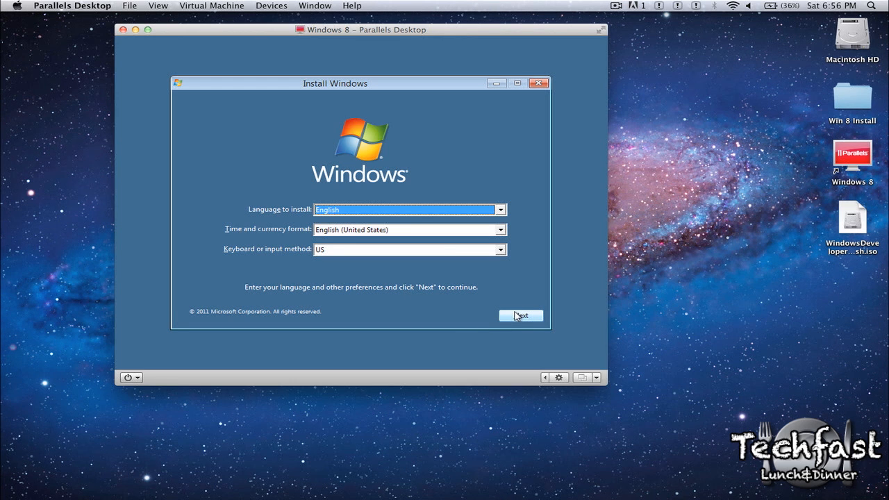
# - Keep the English language defaults and start the Windows installation
pyautogui.click(521, 316)
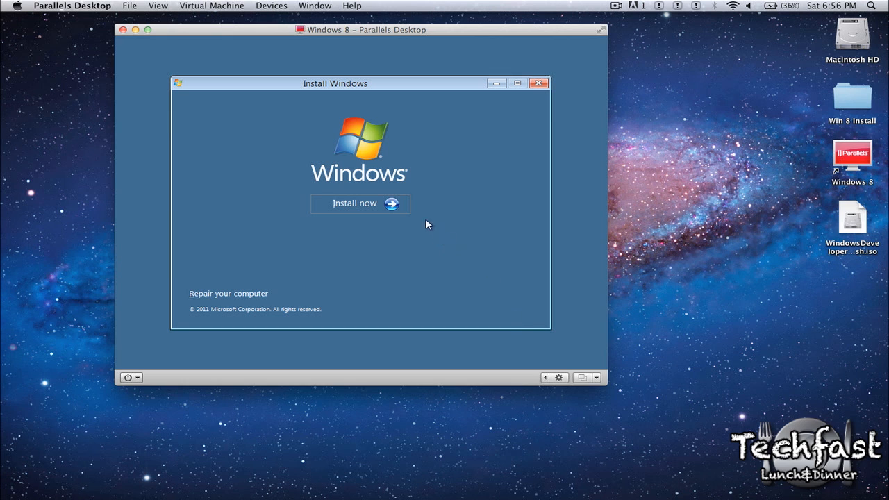
pyautogui.click(354, 203)
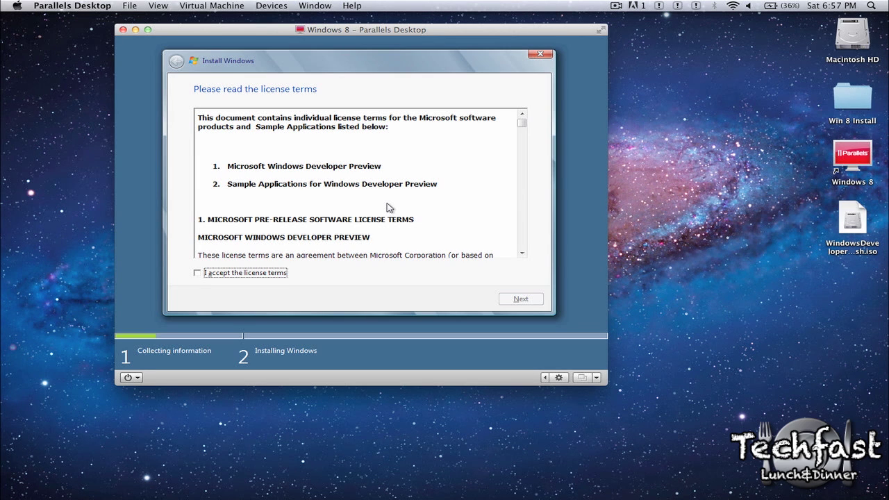
pyautogui.moveTo(371, 202)
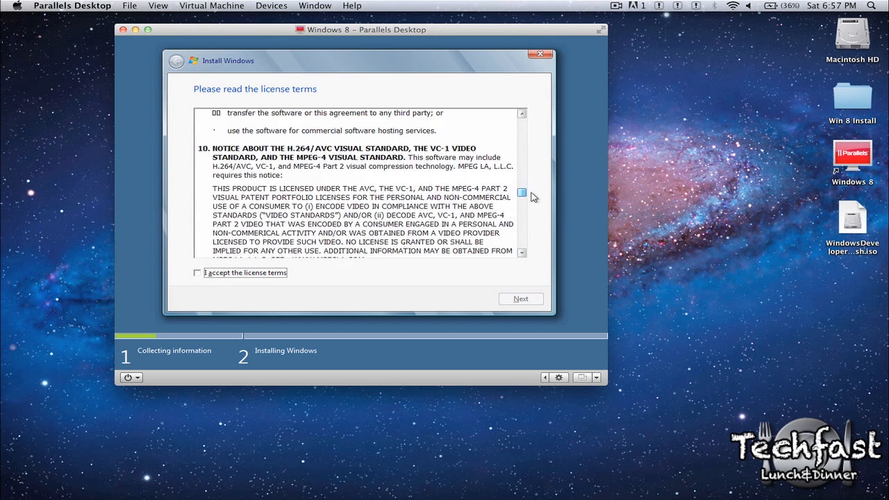
# - Accept the license terms and begin a new partition on Disk 0's unallocated space
pyautogui.click(197, 272)
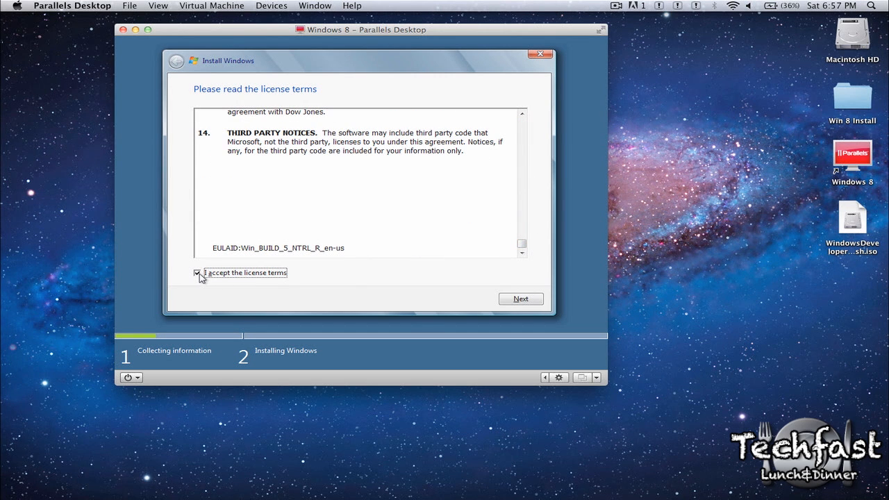
pyautogui.click(519, 299)
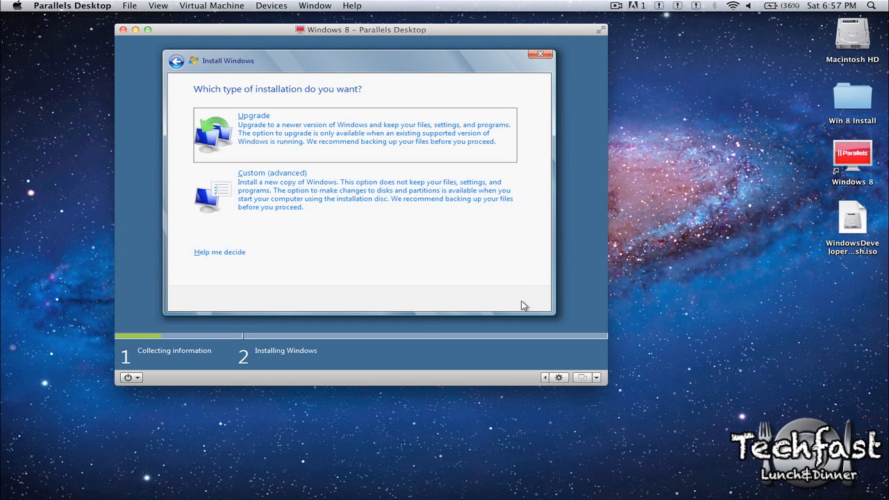
pyautogui.moveTo(367, 189)
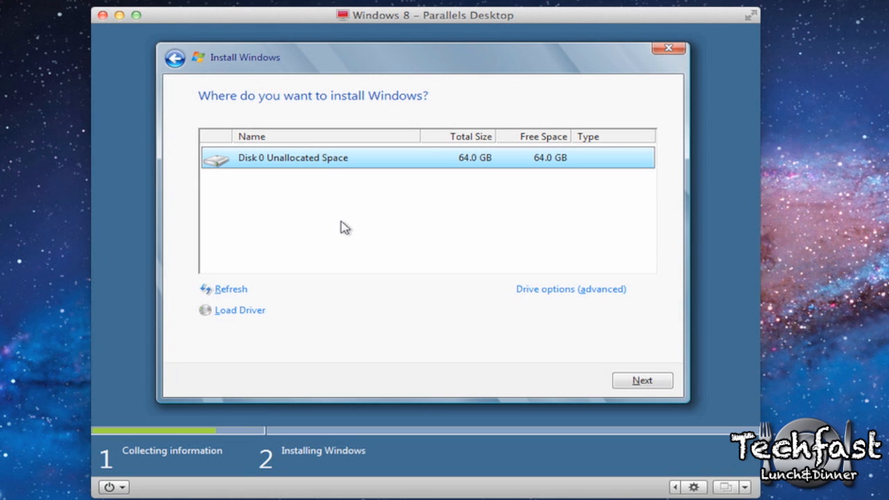
pyautogui.click(569, 289)
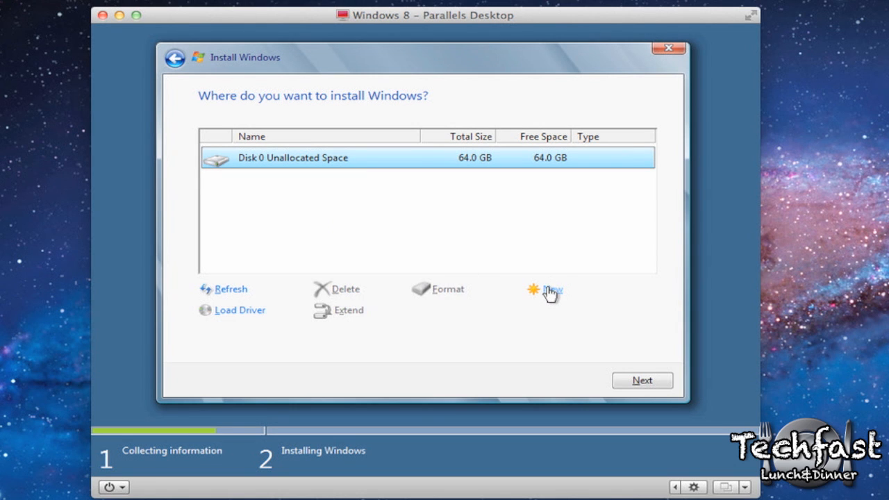
pyautogui.click(550, 291)
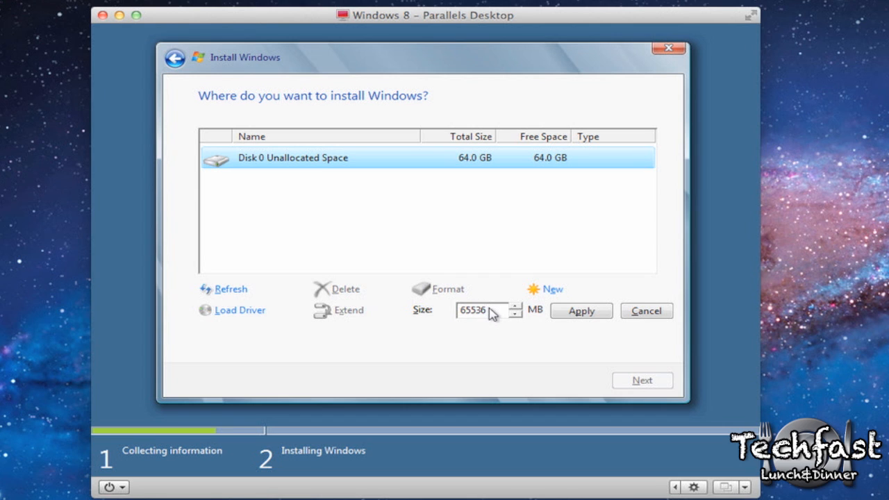
# - Create a 20000 MB partition, allow system partitions, and install Windows onto Partition 2
pyautogui.write('20000')
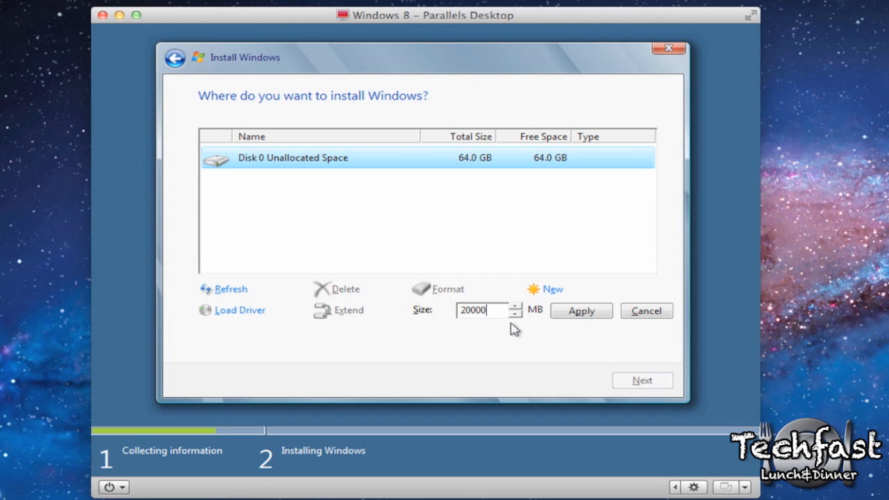
pyautogui.moveTo(525, 328)
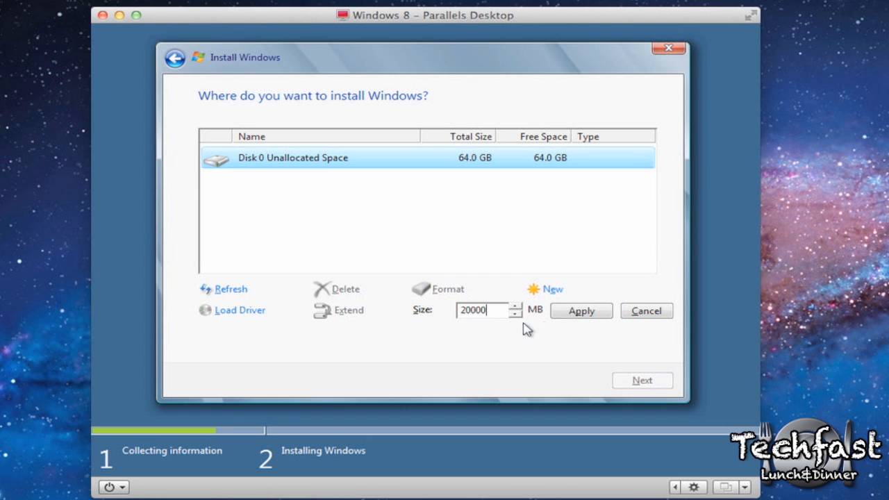
pyautogui.click(580, 311)
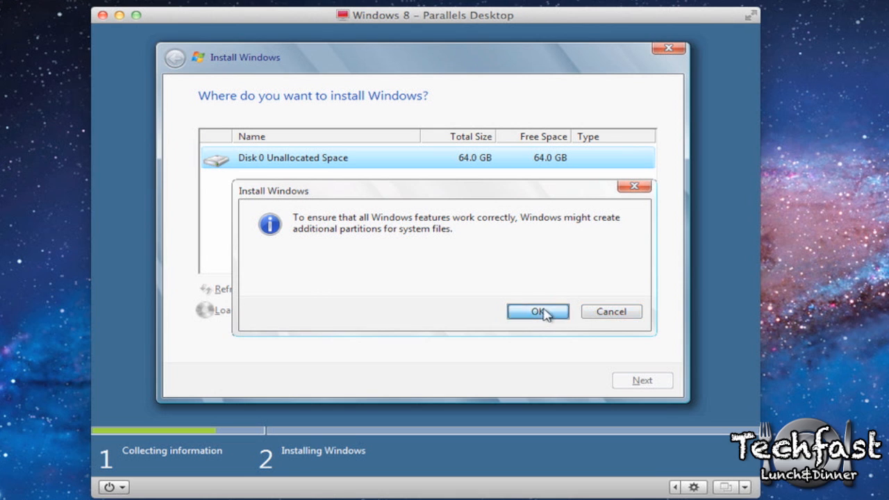
pyautogui.click(538, 311)
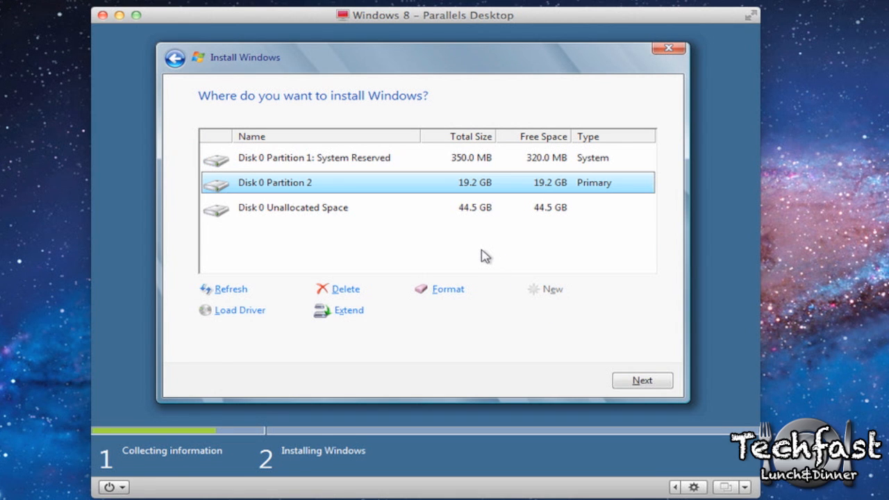
pyautogui.moveTo(325, 183)
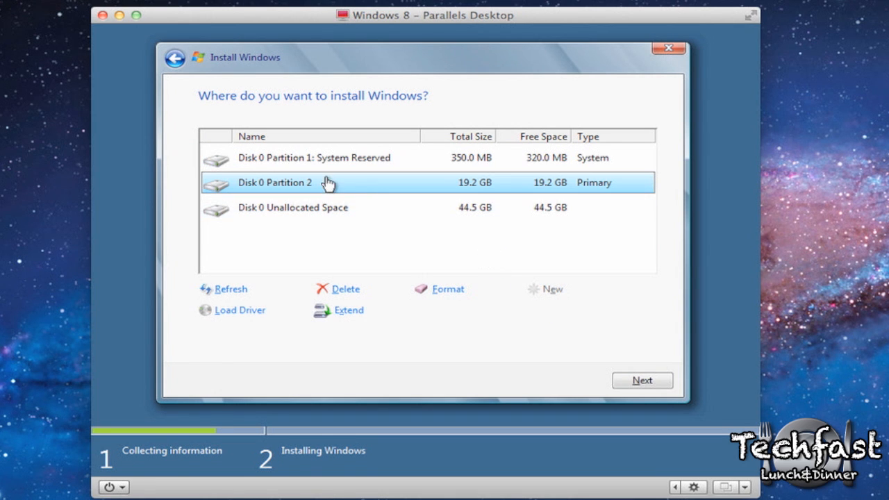
pyautogui.click(642, 381)
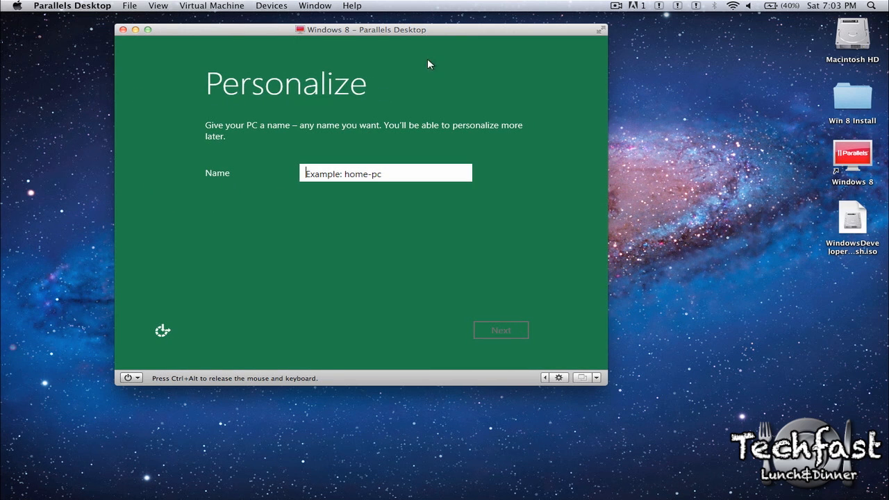
# - Name the PC jonathan and accept the express settings
pyautogui.click(311, 172)
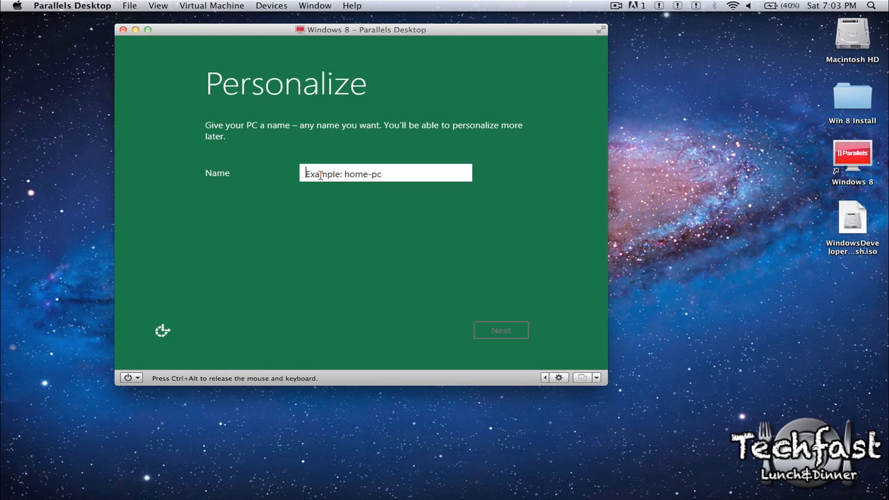
pyautogui.write('jonathan')
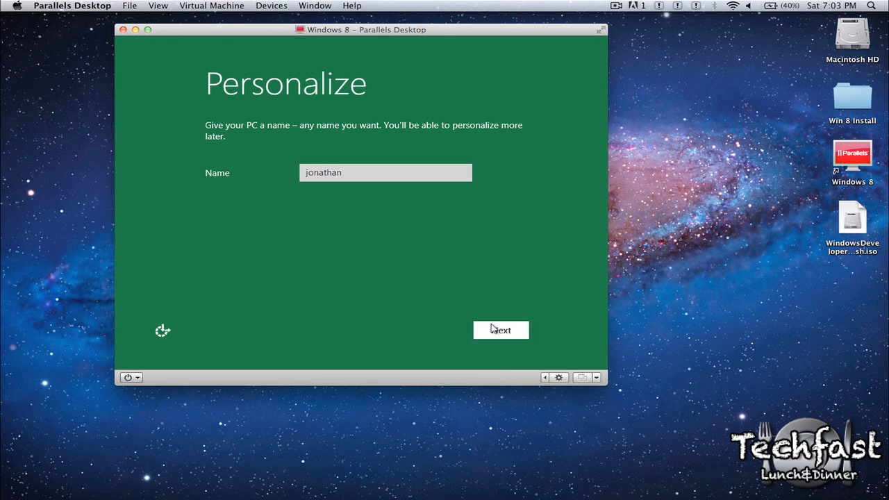
pyautogui.click(500, 330)
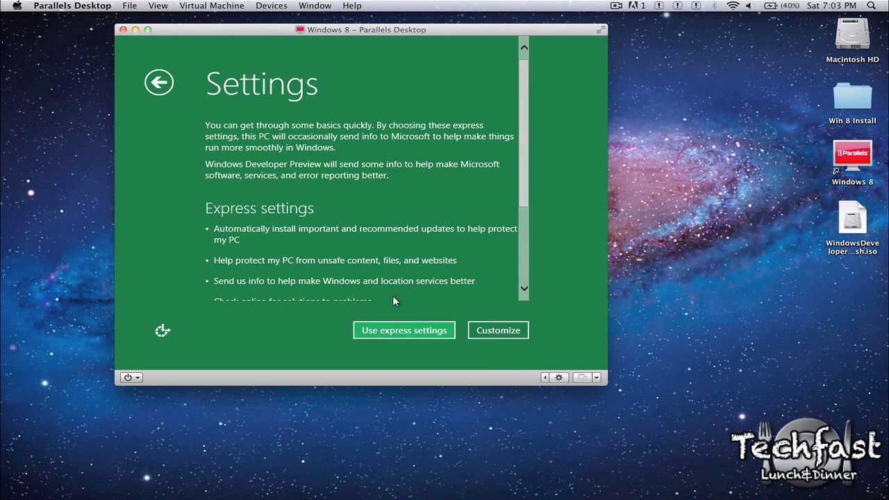
pyautogui.click(403, 331)
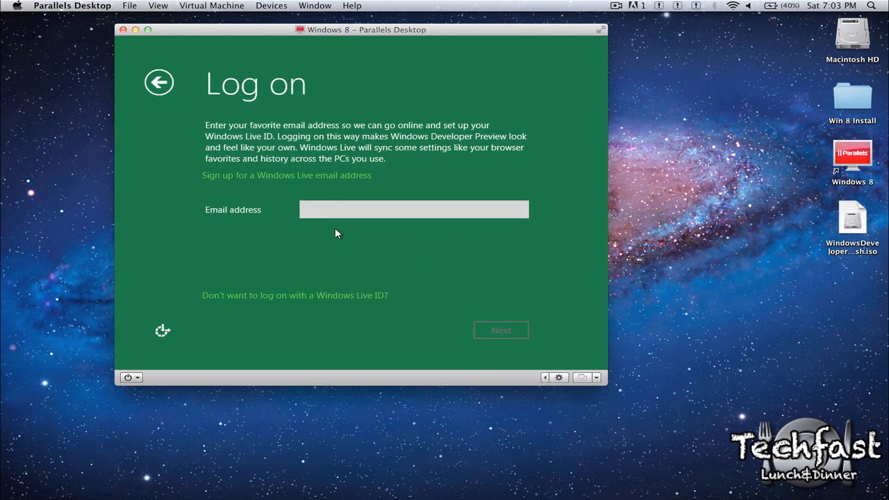
# - Decline signing in with a Windows Live ID
pyautogui.click(414, 209)
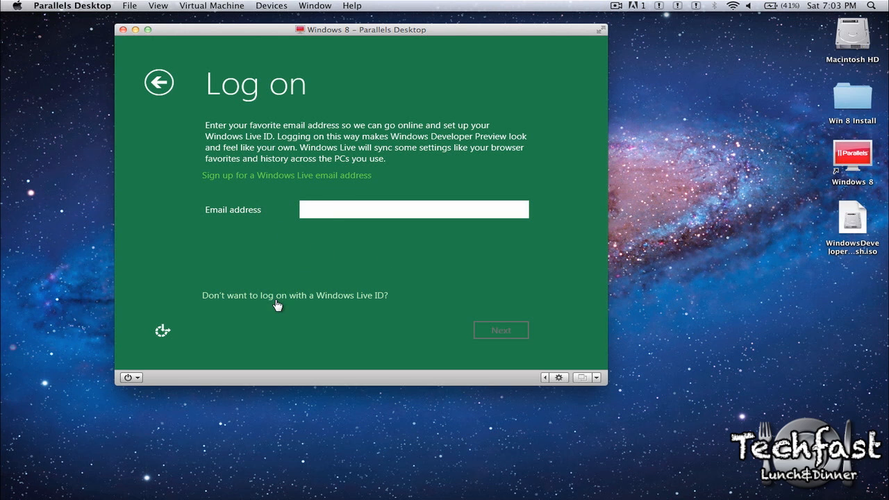
pyautogui.click(277, 295)
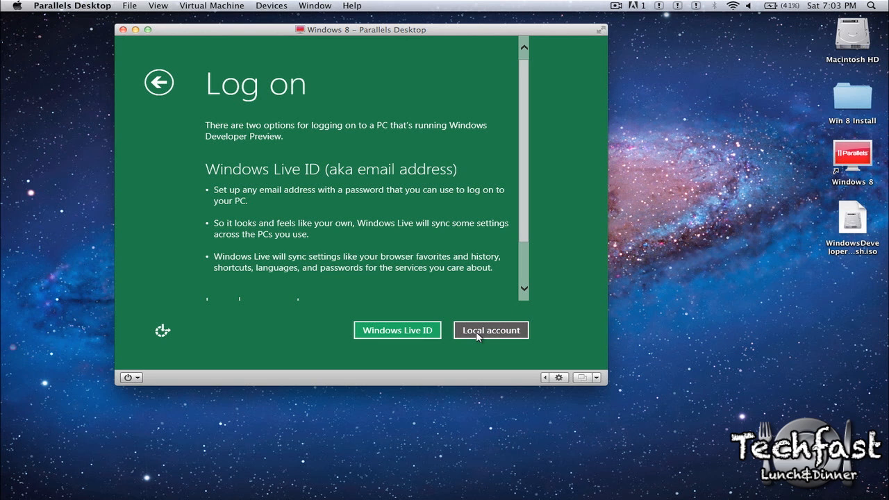
# - Create the local account jonathan with its password and hint, reaching the Start screen
pyautogui.click(491, 331)
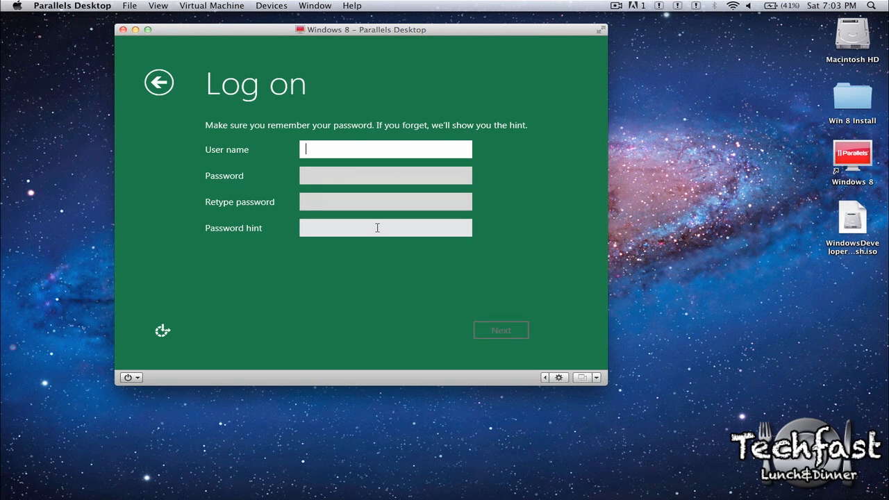
pyautogui.write('jonathan.tld')
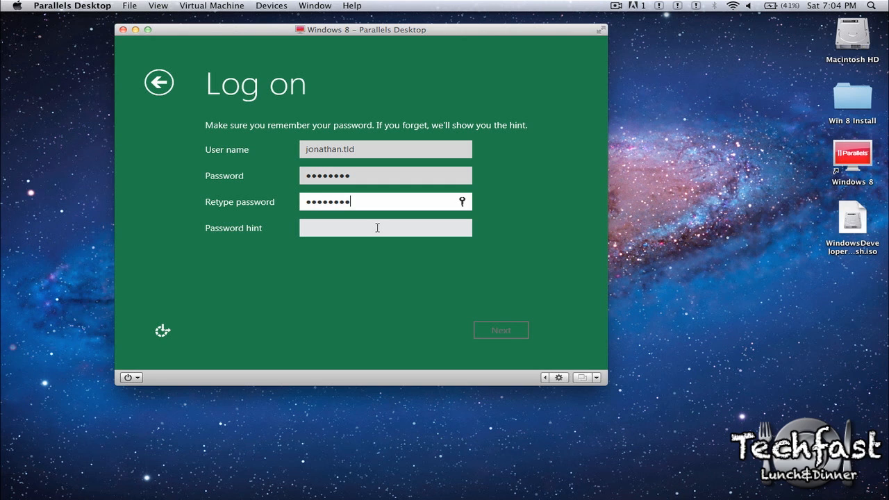
pyautogui.click(385, 228)
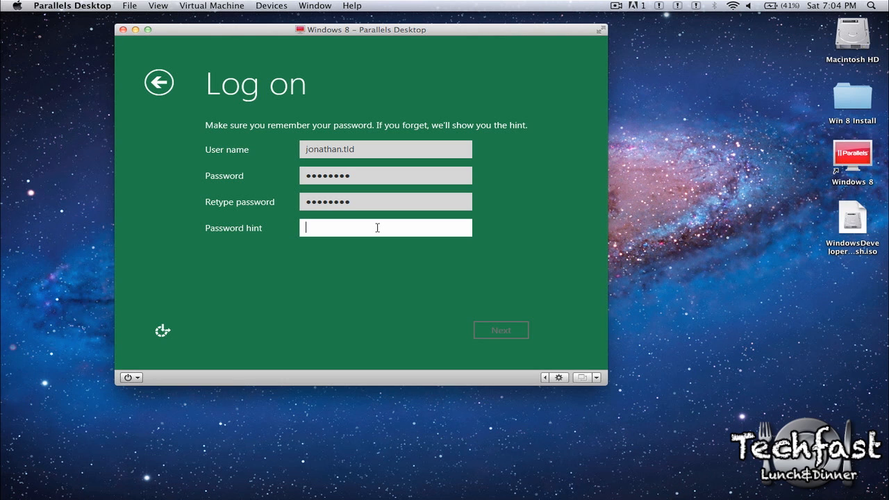
pyautogui.click(500, 331)
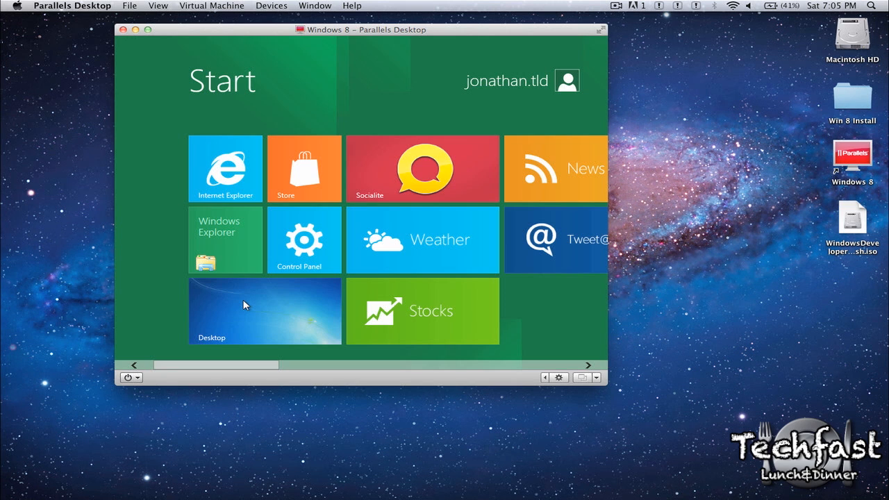
# - Go to the Windows desktop and bring up its Screen Resolution settings
pyautogui.click(244, 310)
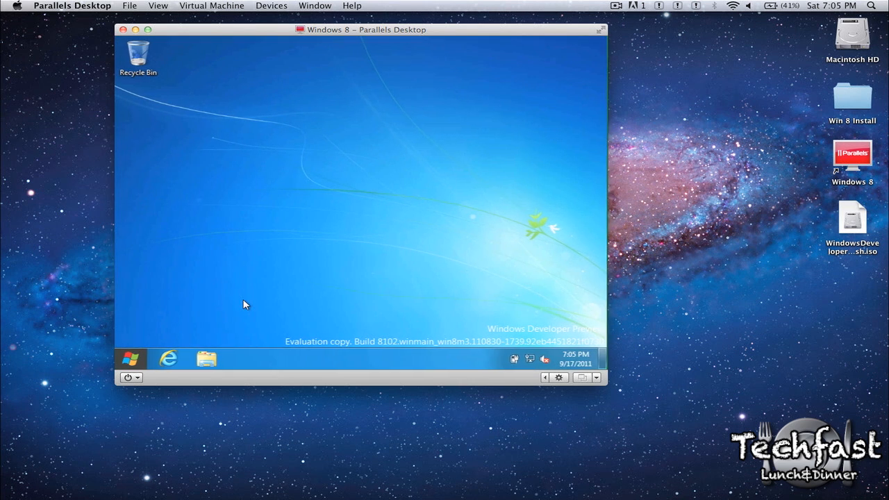
pyautogui.moveTo(285, 169)
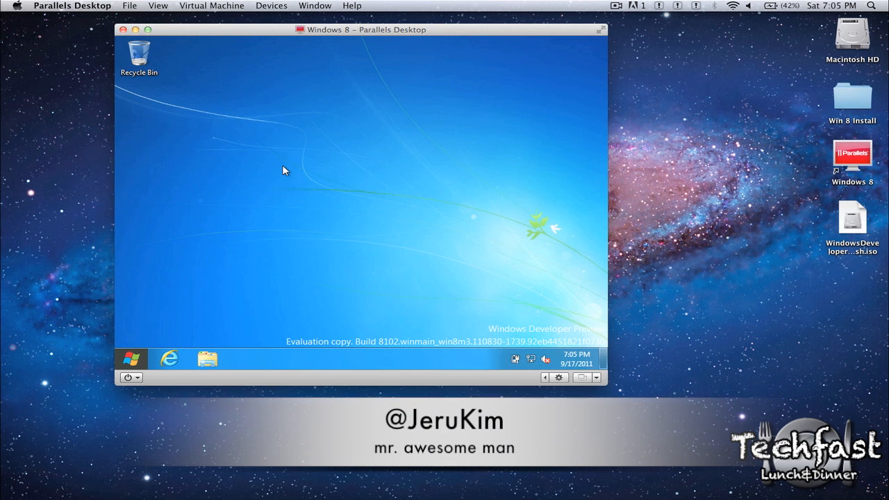
pyautogui.rightClick(285, 170)
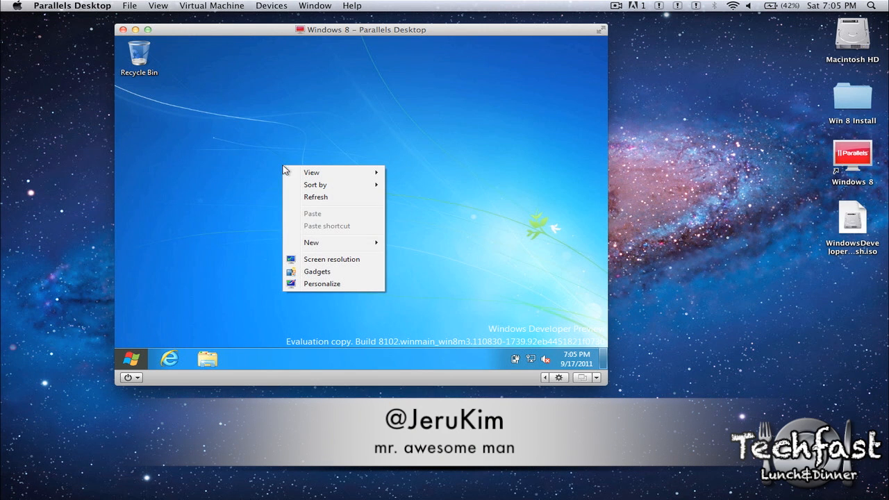
pyautogui.click(331, 260)
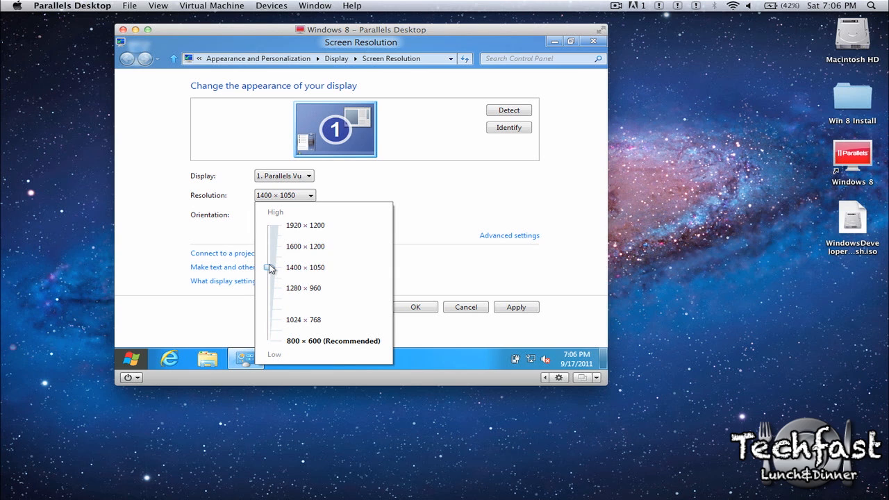
# - Set the Windows display resolution to 1440 × 900 and keep the changes
pyautogui.moveTo(271, 270); pyautogui.dragTo(270, 261)
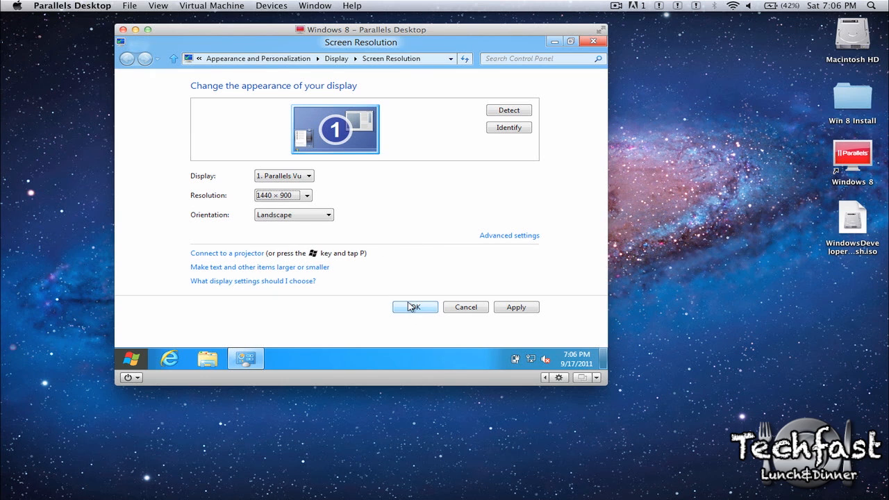
pyautogui.click(414, 307)
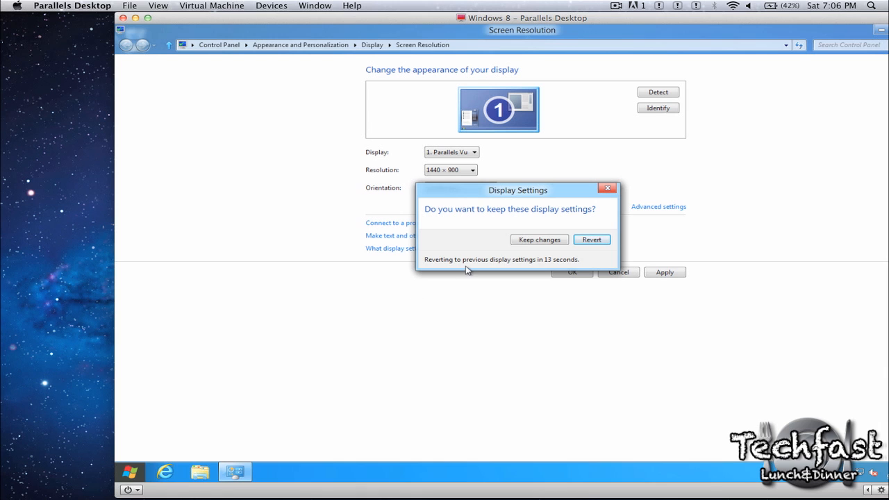
pyautogui.click(539, 238)
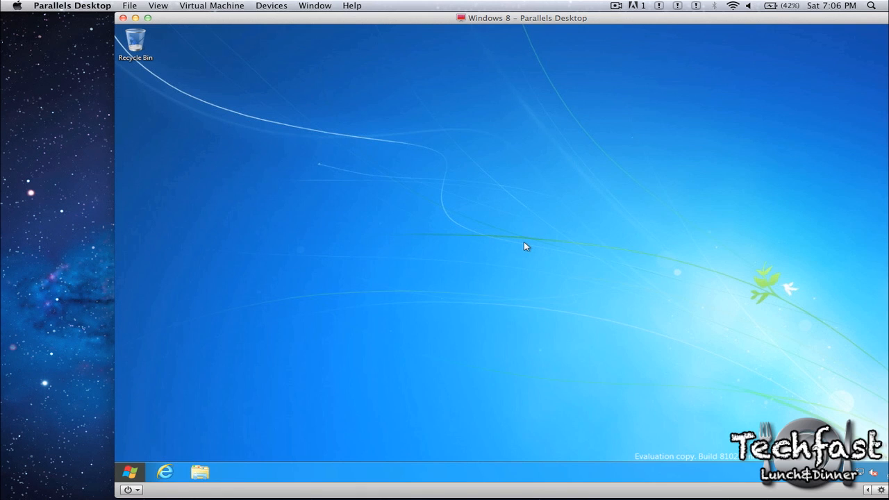
pyautogui.moveTo(124, 419)
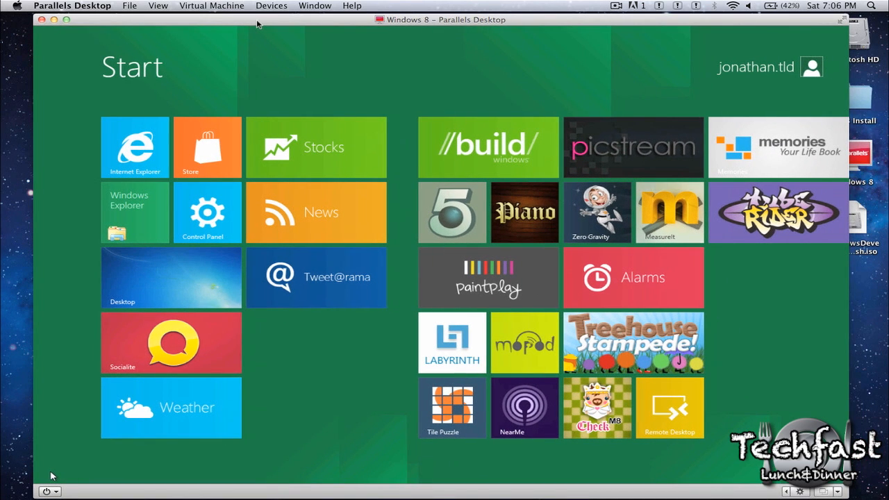
pyautogui.moveTo(486, 34)
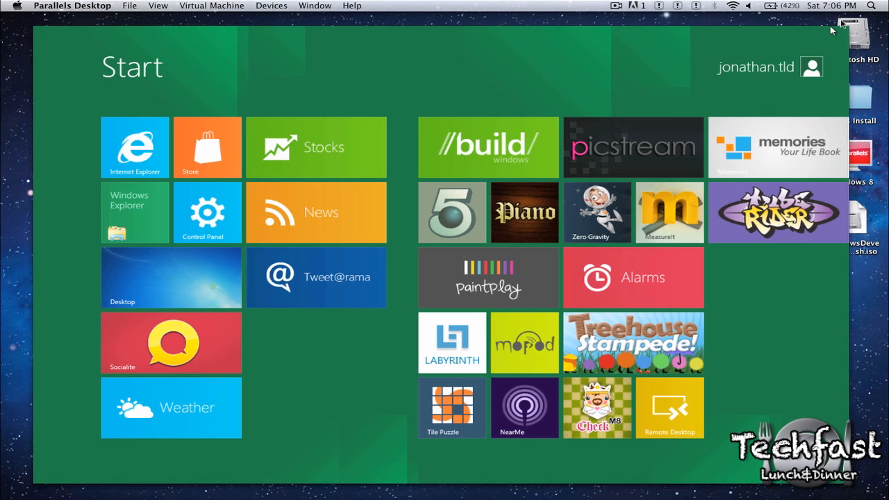
# - Switch the Windows 8 virtual machine to full screen on the Mac display
pyautogui.click(840, 26)
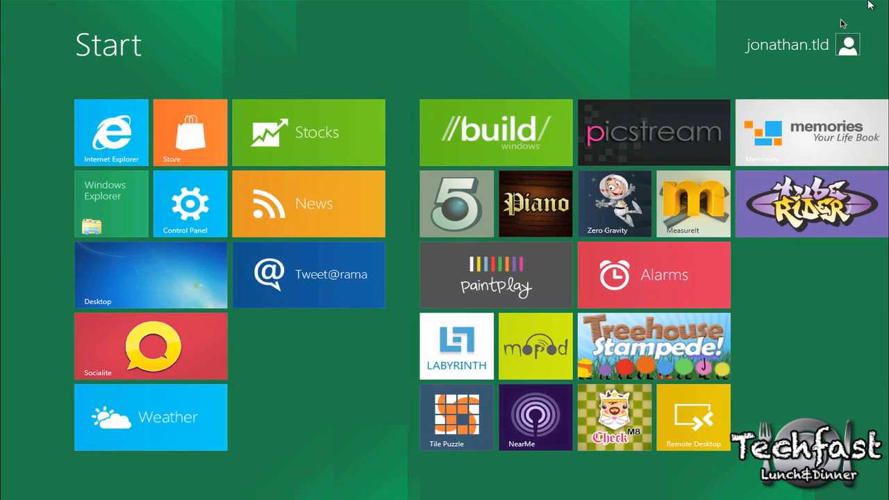